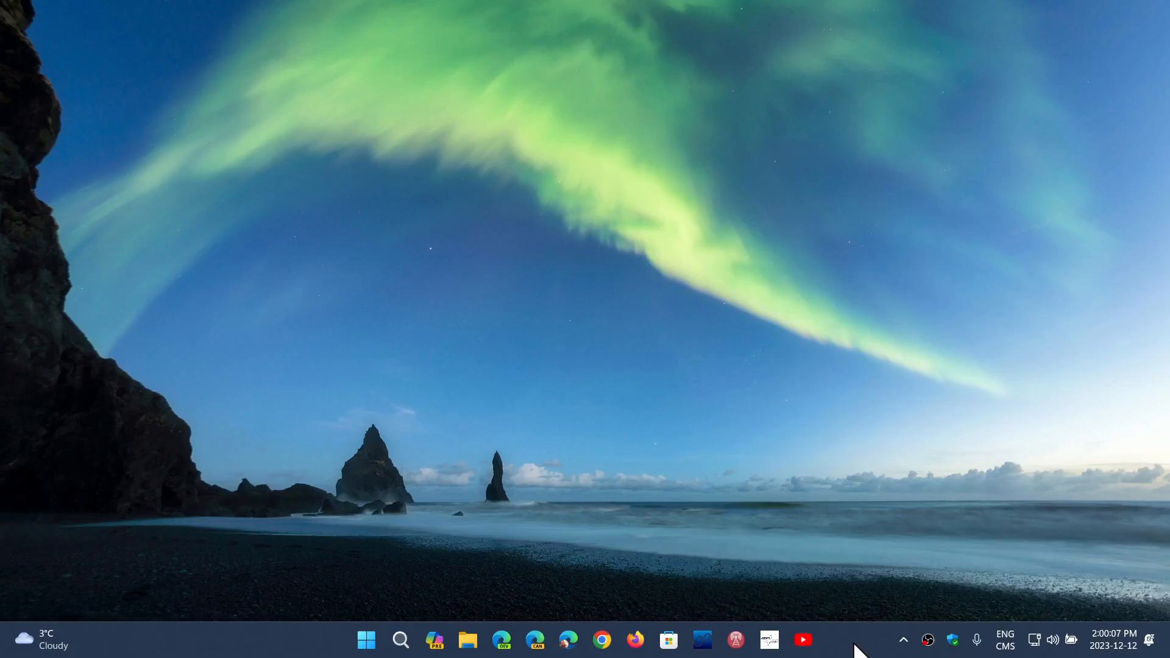
{"action": "mouse_move", "coordinate": [377, 437]}
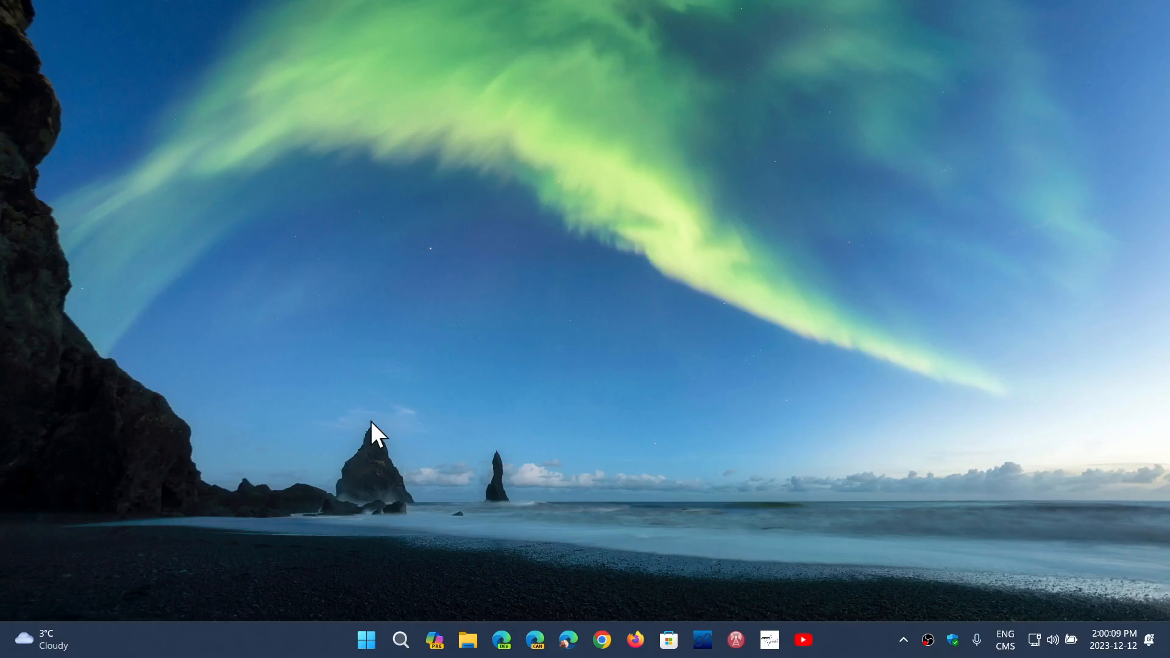
Step: Glance at the pinned apps list, then open Copilot in Windows (preview) from the taskbar
{"action": "left_click", "coordinate": [365, 641]}
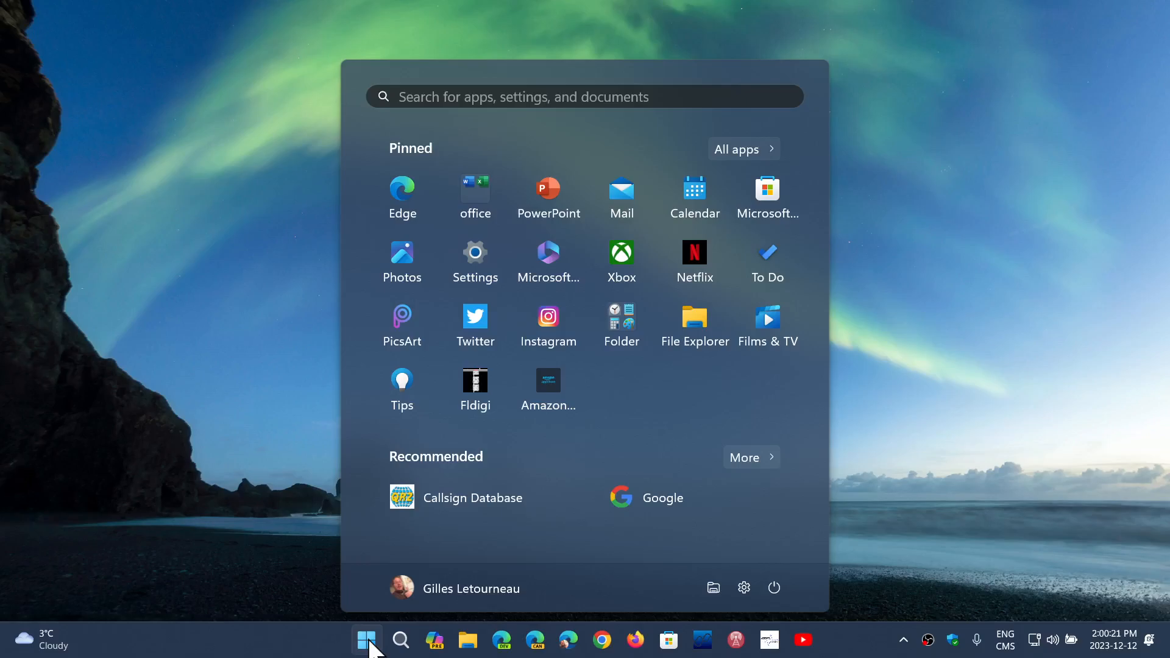
{"action": "left_click", "coordinate": [366, 640]}
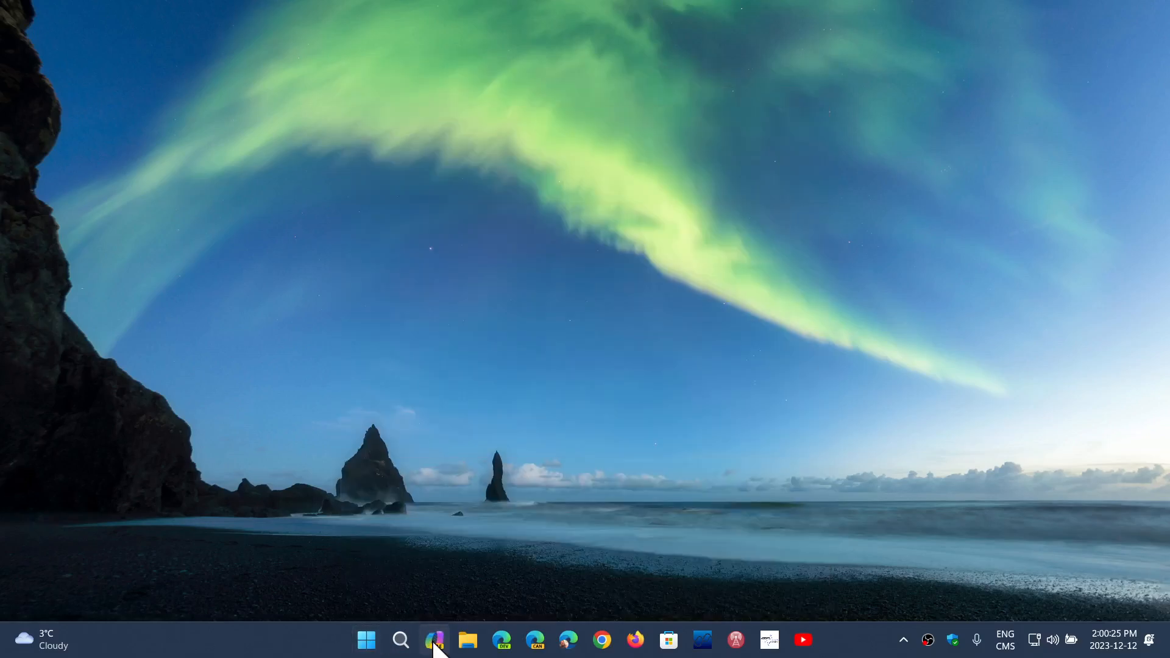
{"action": "left_click", "coordinate": [434, 639]}
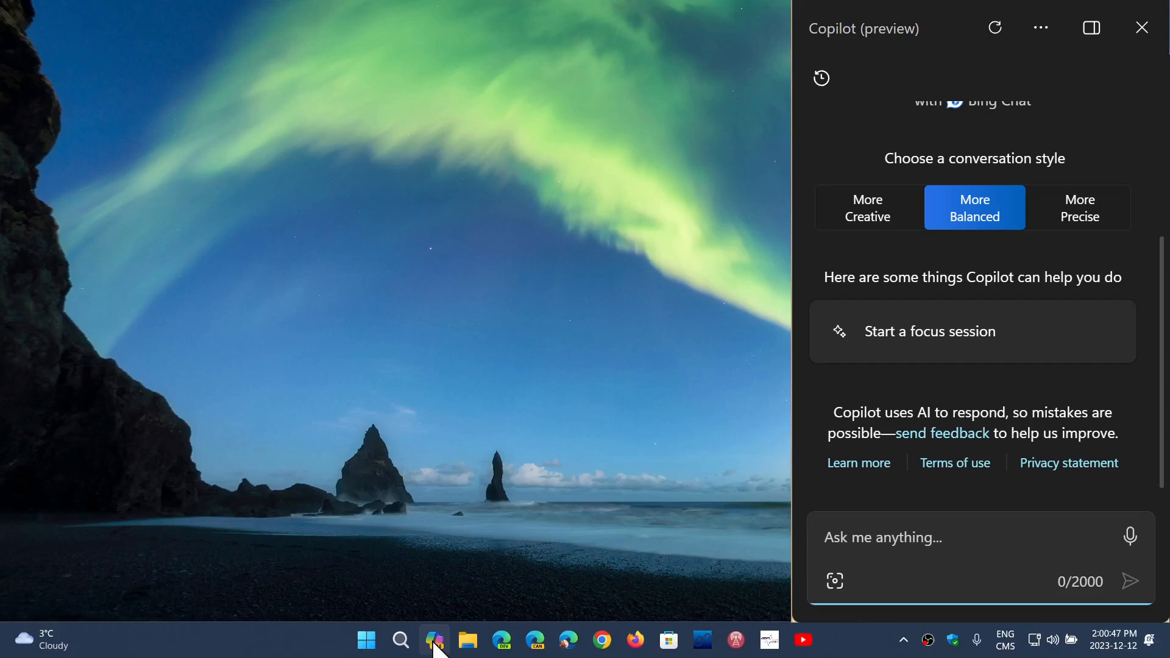
{"action": "mouse_move", "coordinate": [426, 631]}
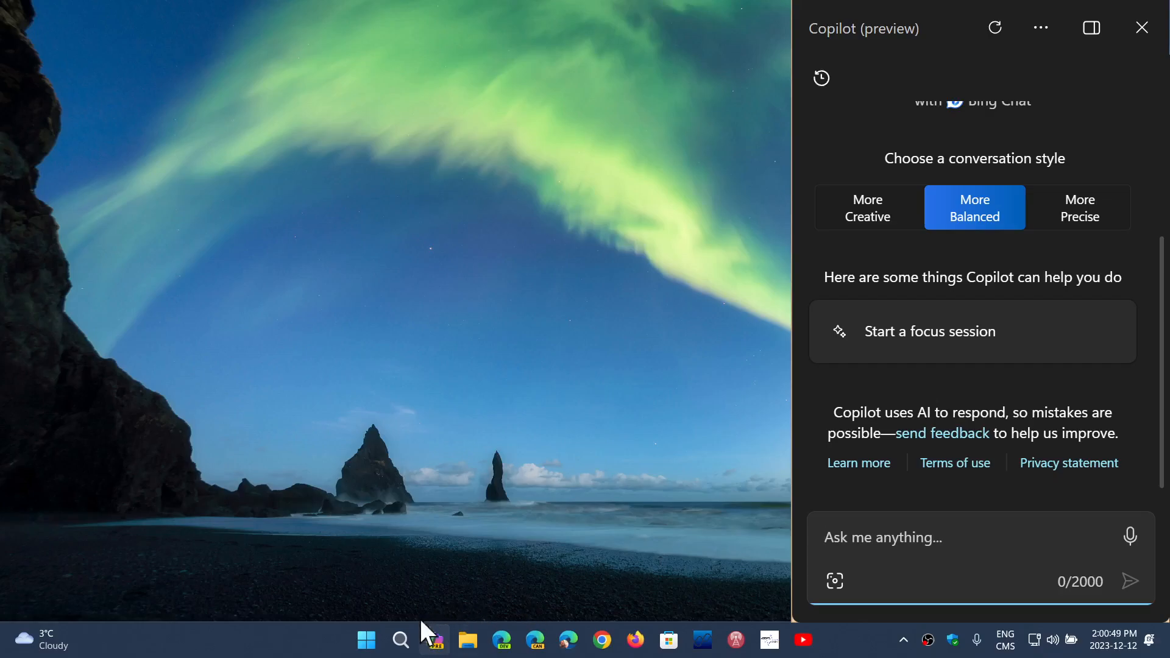
{"action": "mouse_move", "coordinate": [855, 653]}
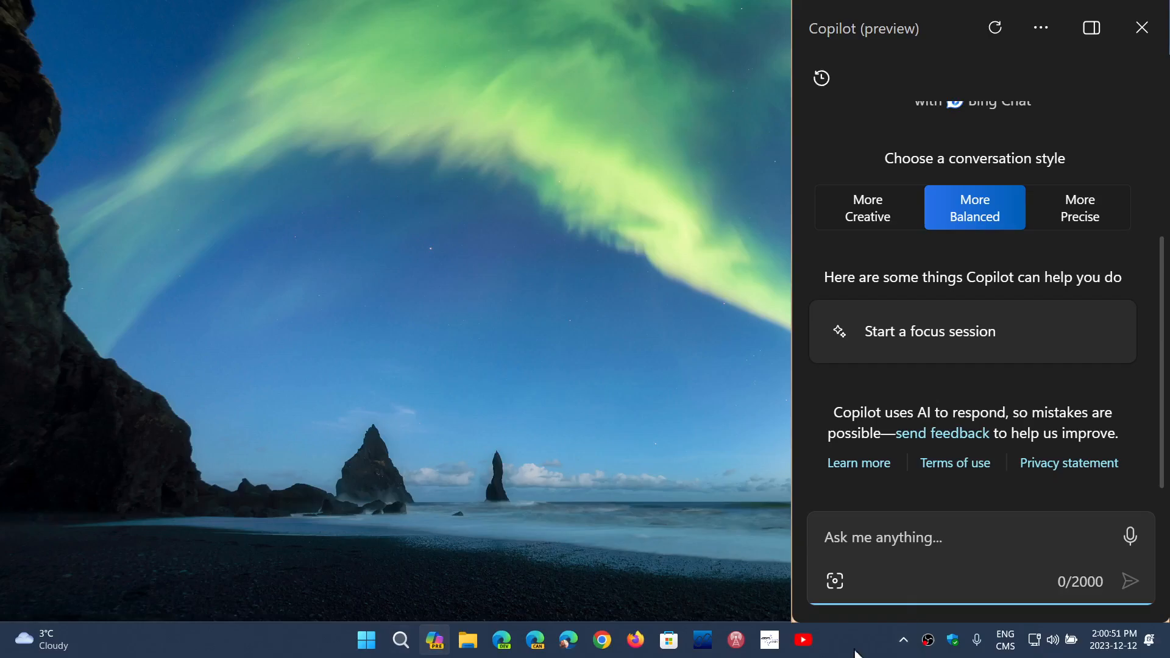
{"action": "mouse_move", "coordinate": [571, 448]}
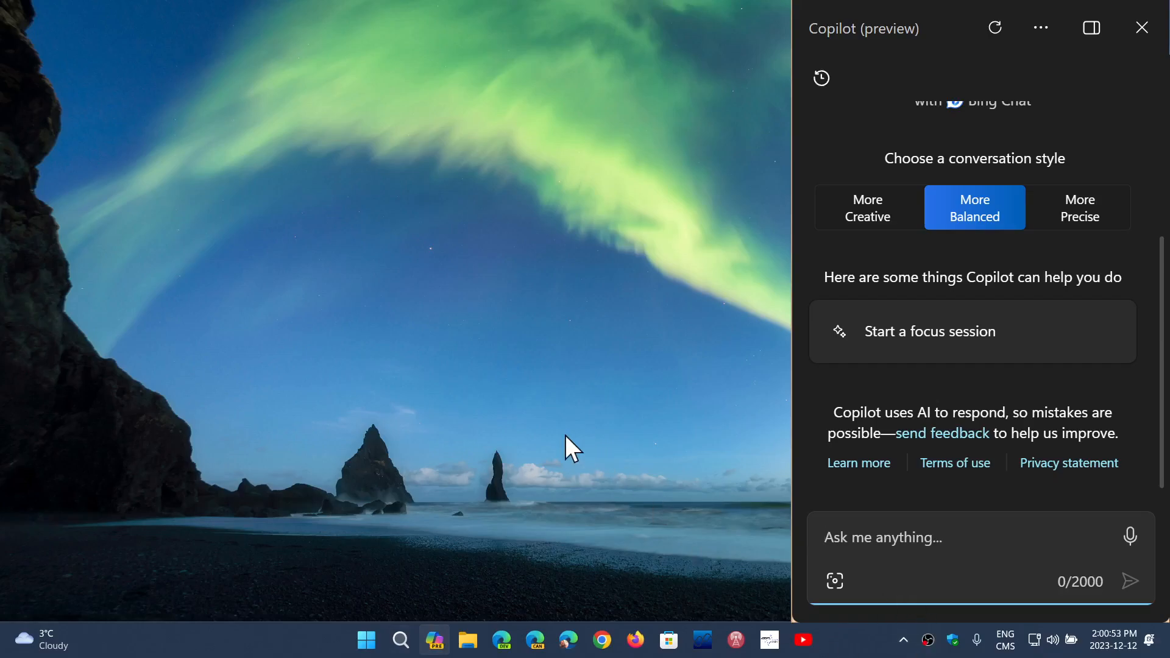
{"action": "mouse_move", "coordinate": [875, 452]}
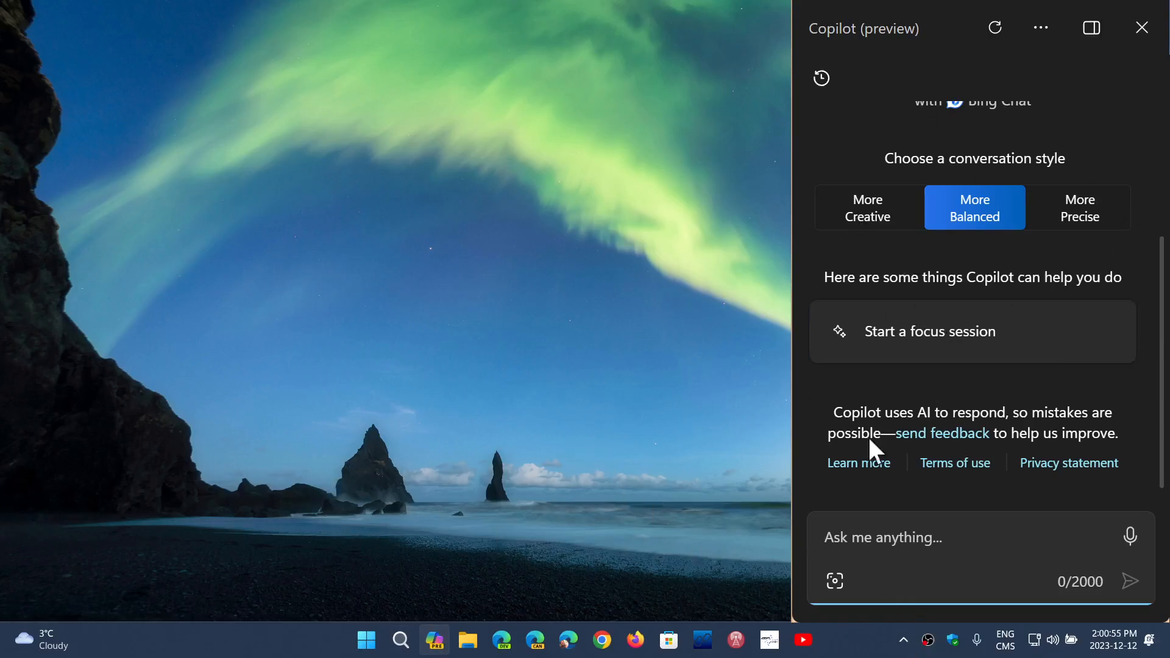
{"action": "mouse_move", "coordinate": [623, 276]}
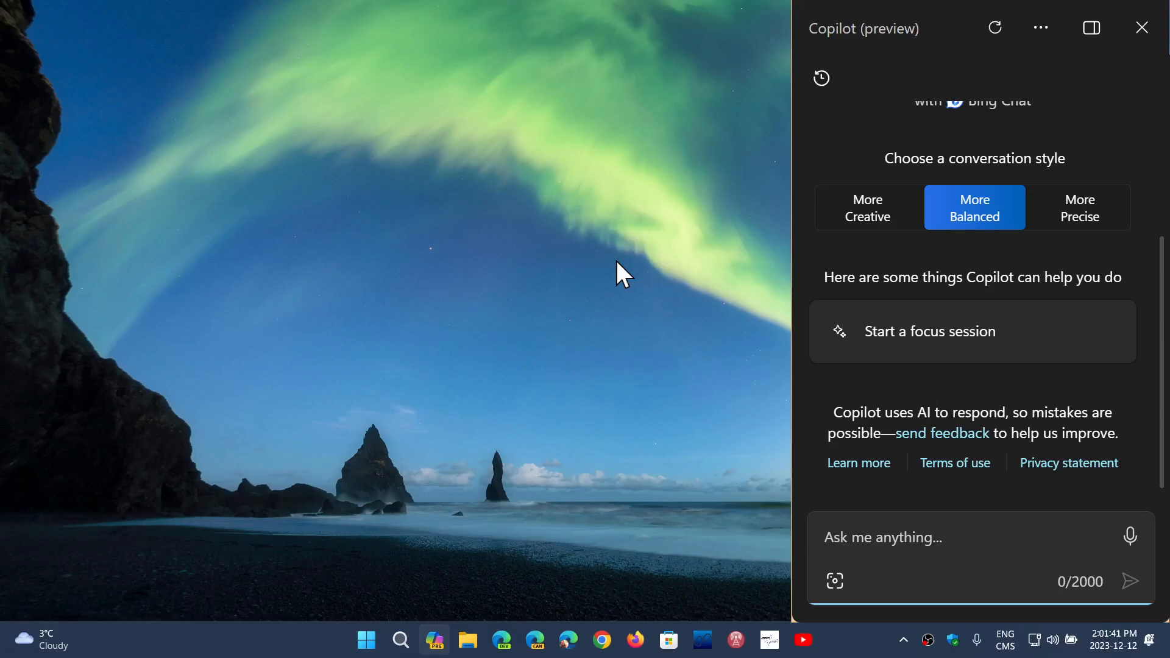
{"action": "mouse_move", "coordinate": [563, 207]}
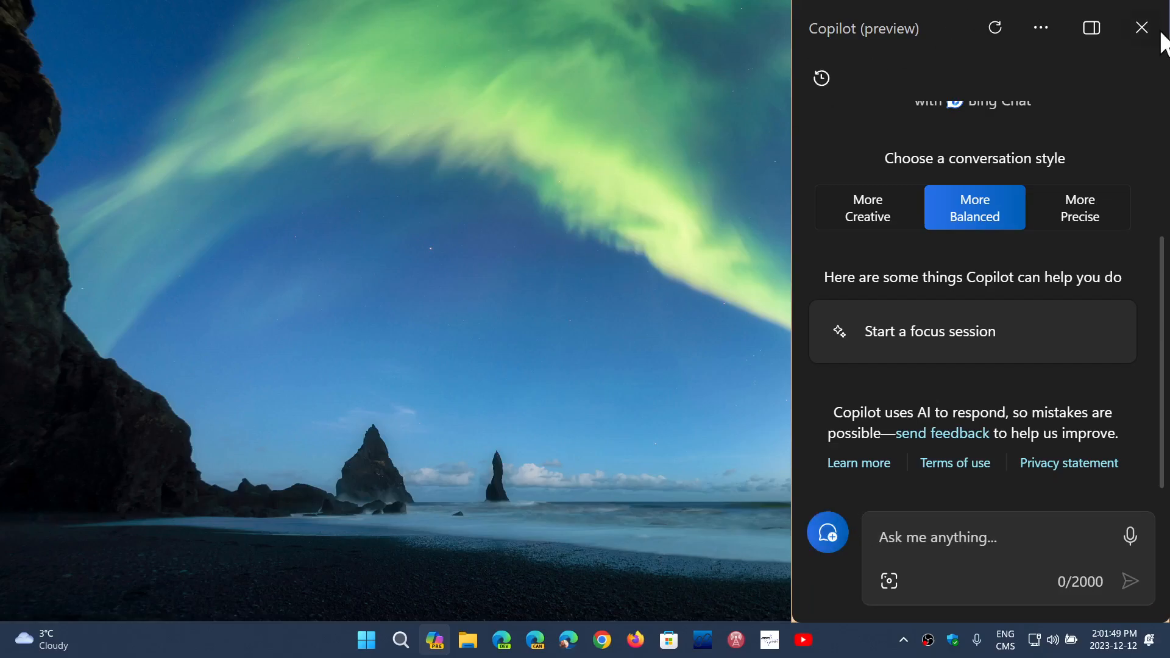
Step: Close the Copilot preview sidebar with its title-bar X
{"action": "left_click", "coordinate": [1141, 27]}
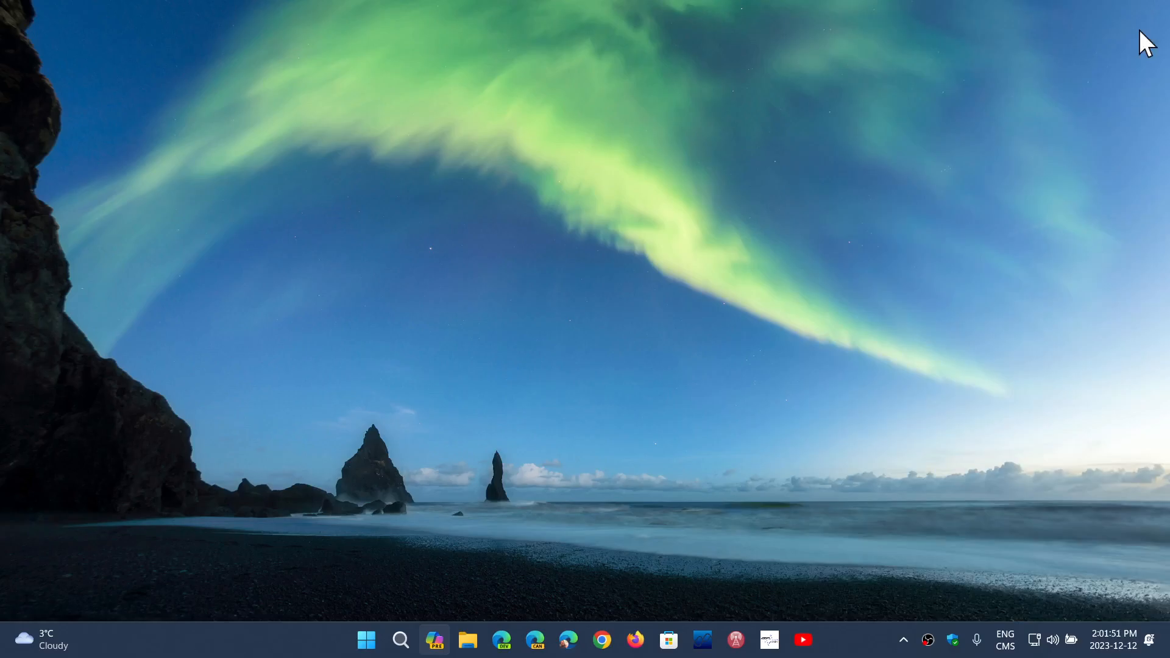
{"action": "mouse_move", "coordinate": [808, 284]}
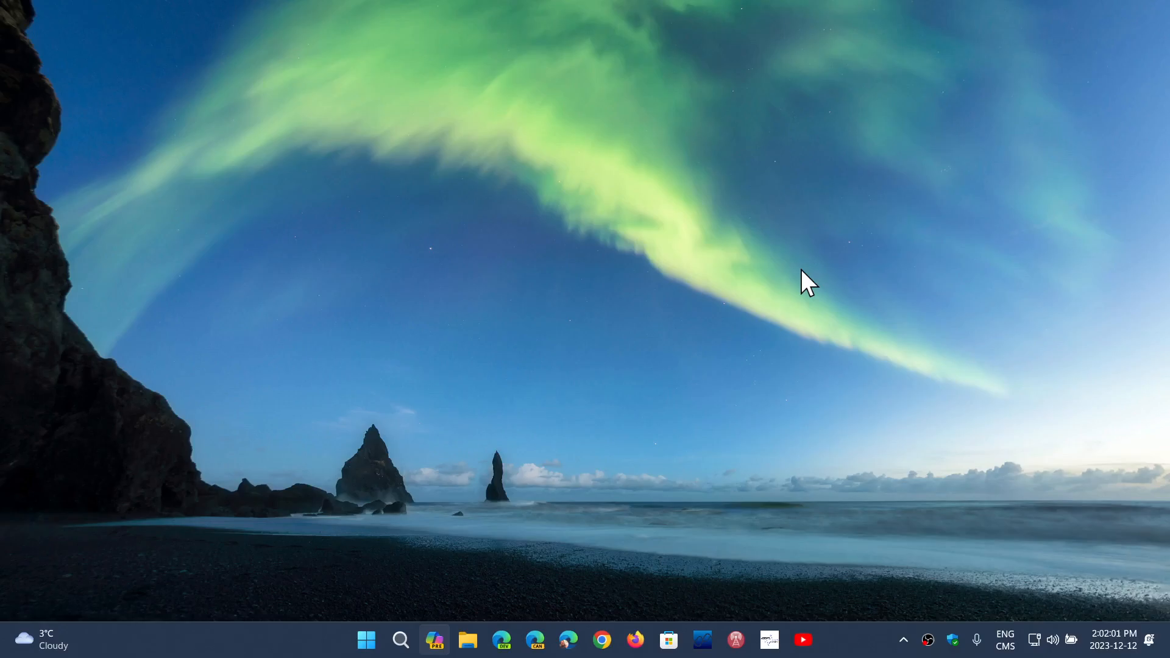
{"action": "mouse_move", "coordinate": [819, 558]}
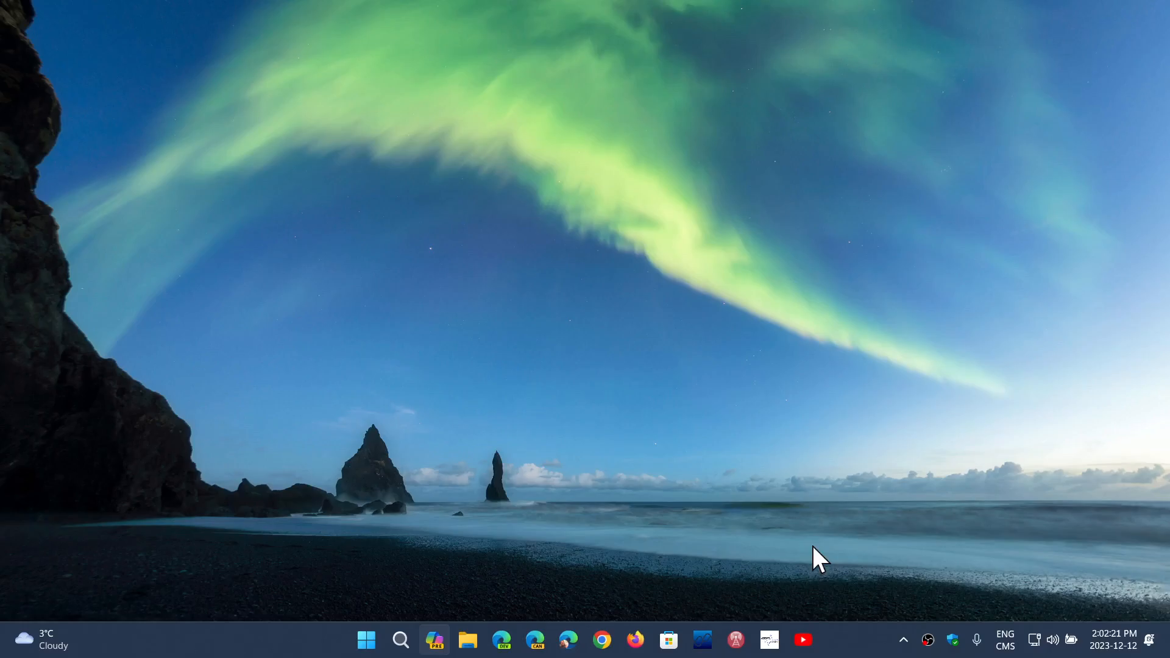